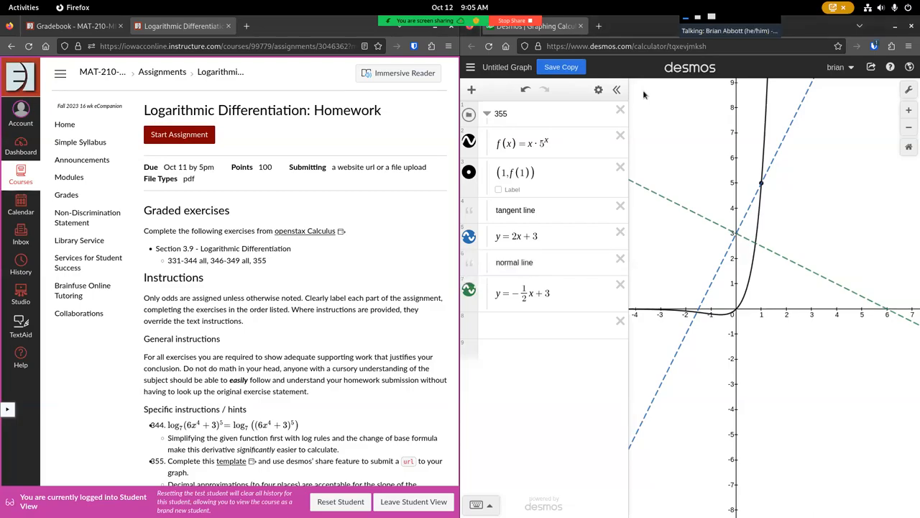
mouse_move(352, 161)
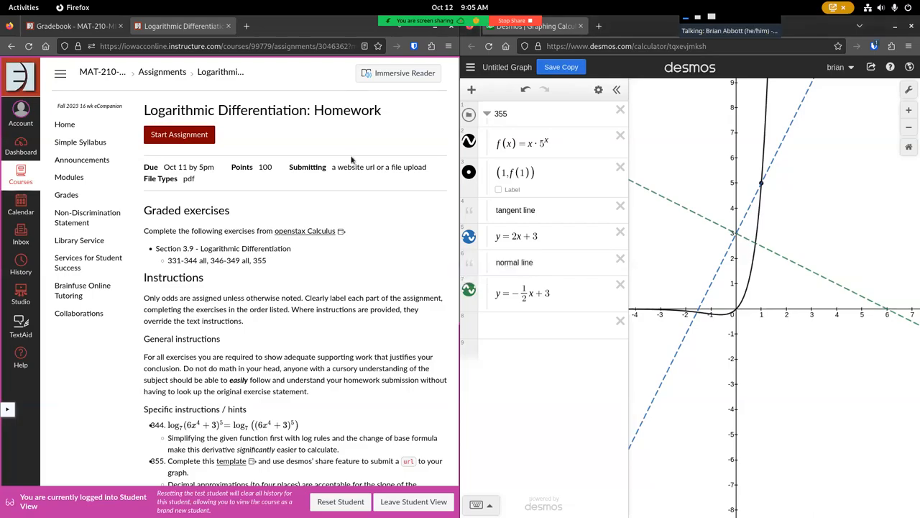
mouse_move(364, 212)
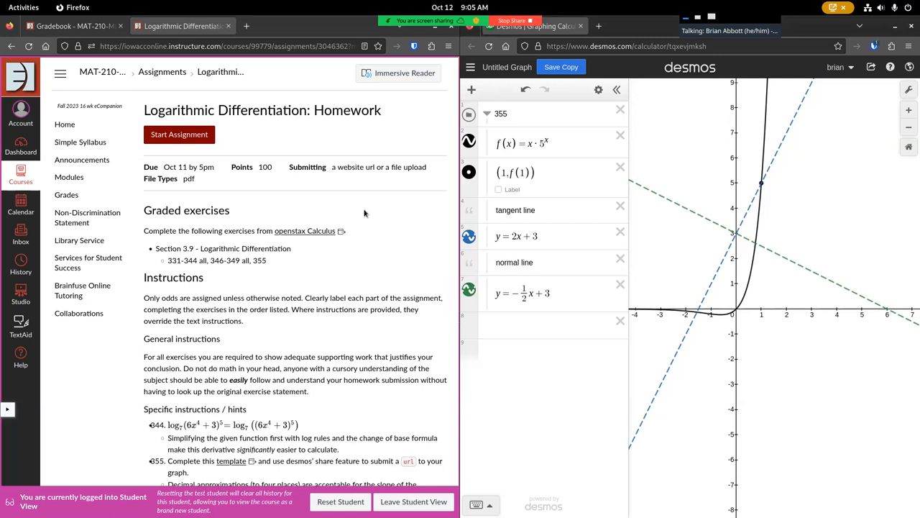
mouse_move(365, 201)
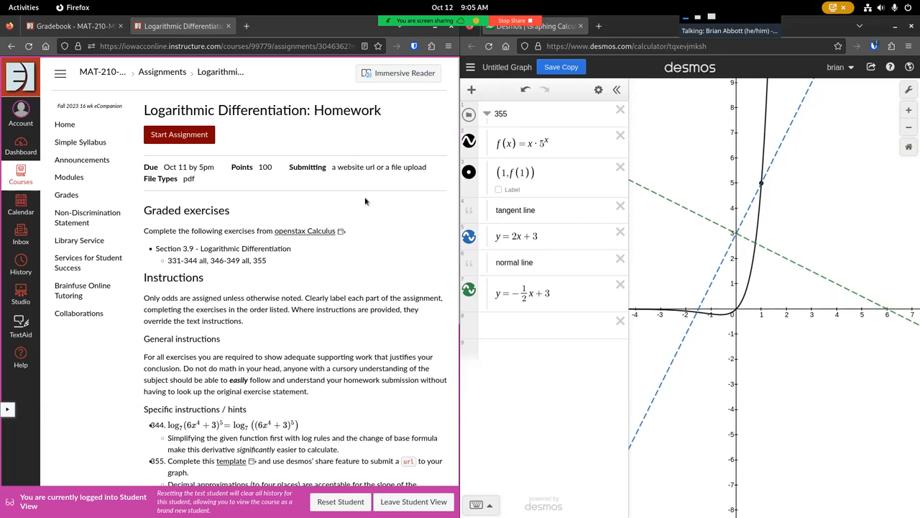
mouse_move(246, 150)
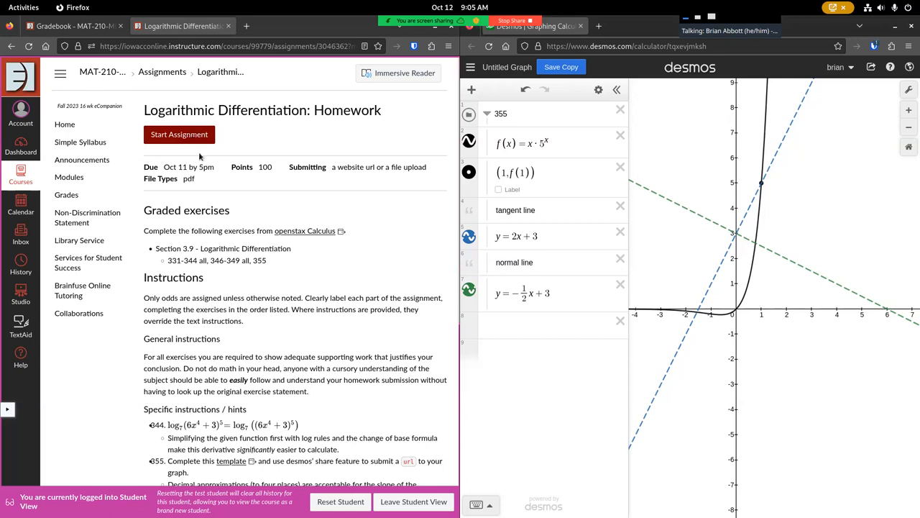
Submit demo.pdf from Downloads as the Logarithmic Differentiation homework.
scroll(down, 3)
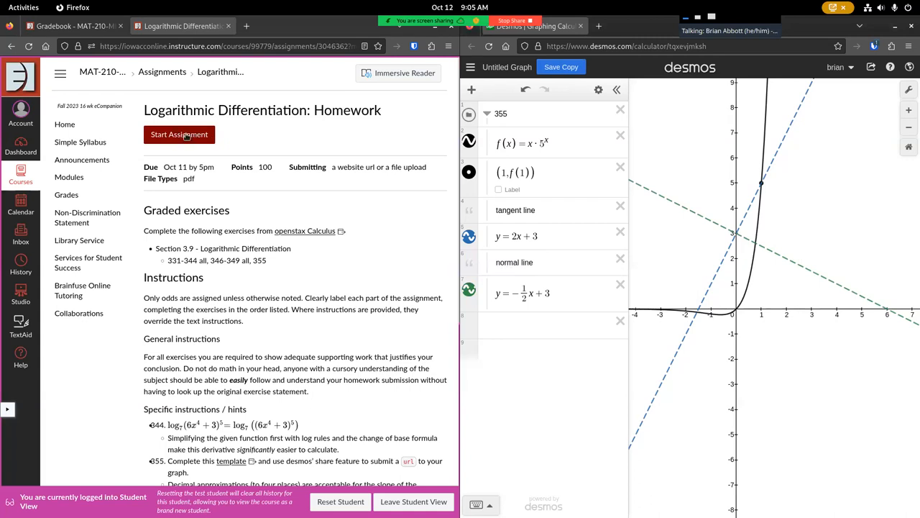
click(178, 136)
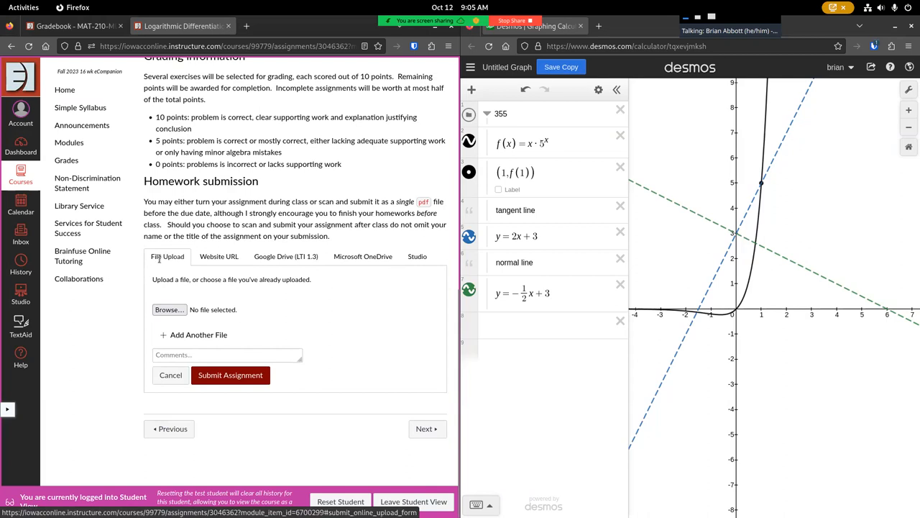
click(169, 309)
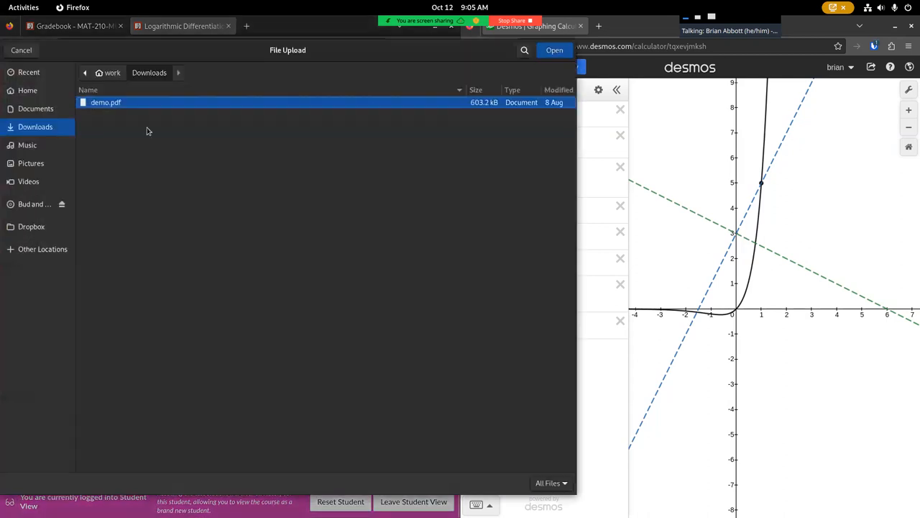
click(555, 49)
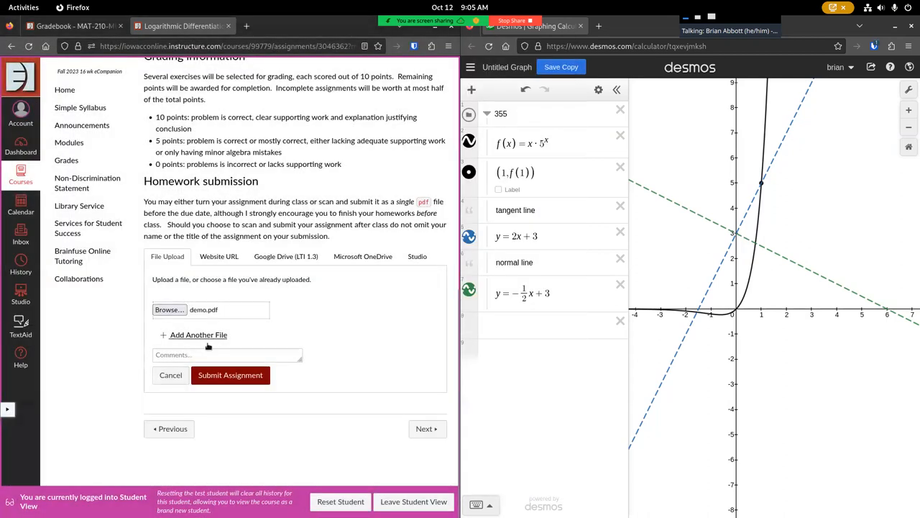
click(231, 374)
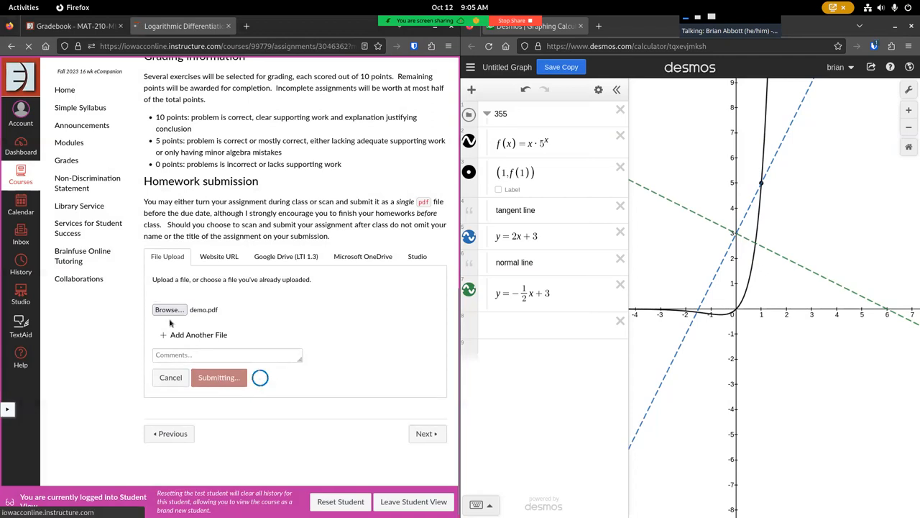
click(218, 377)
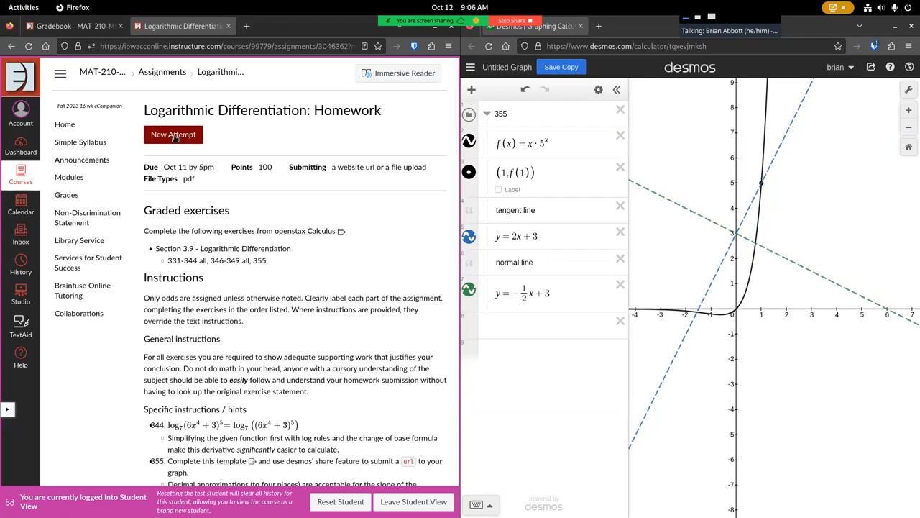
Start a new attempt, confirming submission despite the assignment being overdue.
click(173, 135)
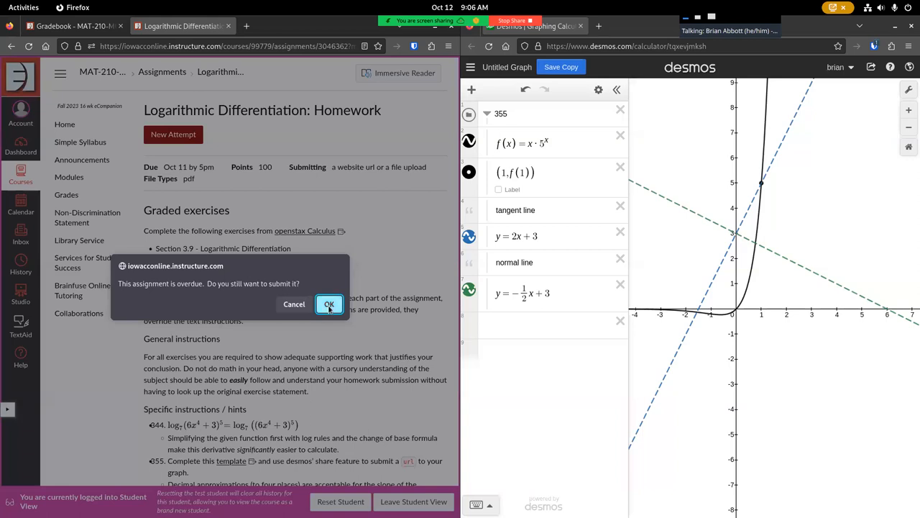
click(327, 303)
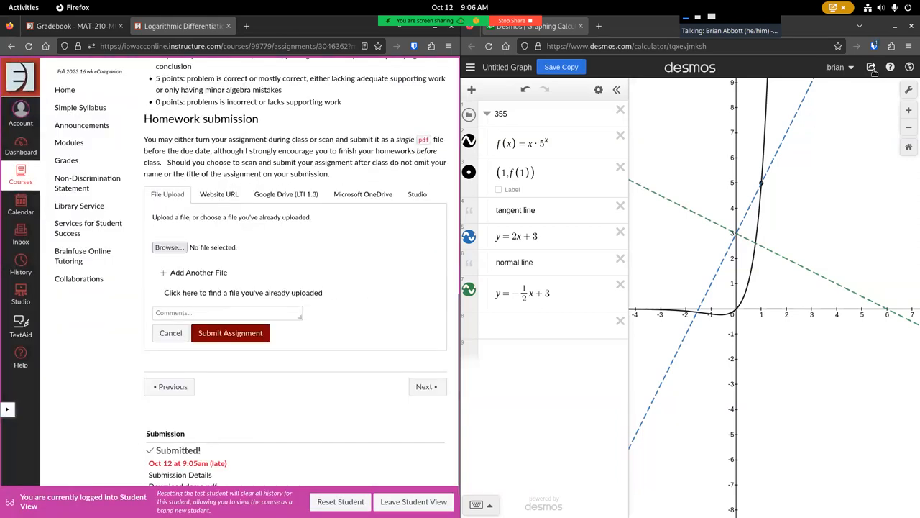
Copy the Desmos graph's share link from the Share menu.
click(871, 67)
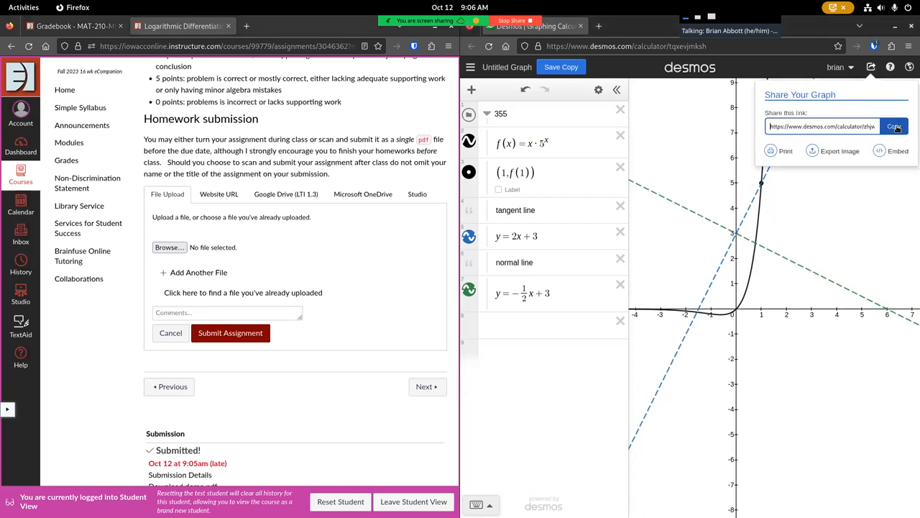
click(894, 126)
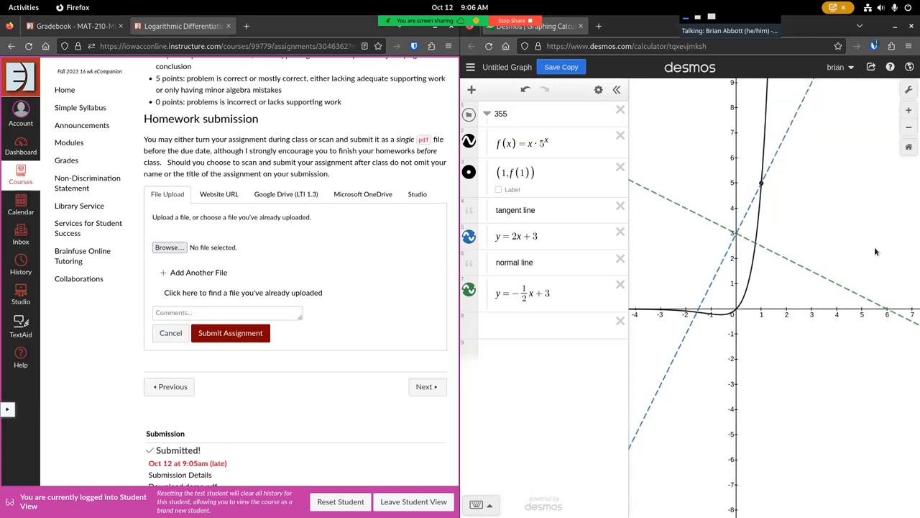
mouse_move(215, 221)
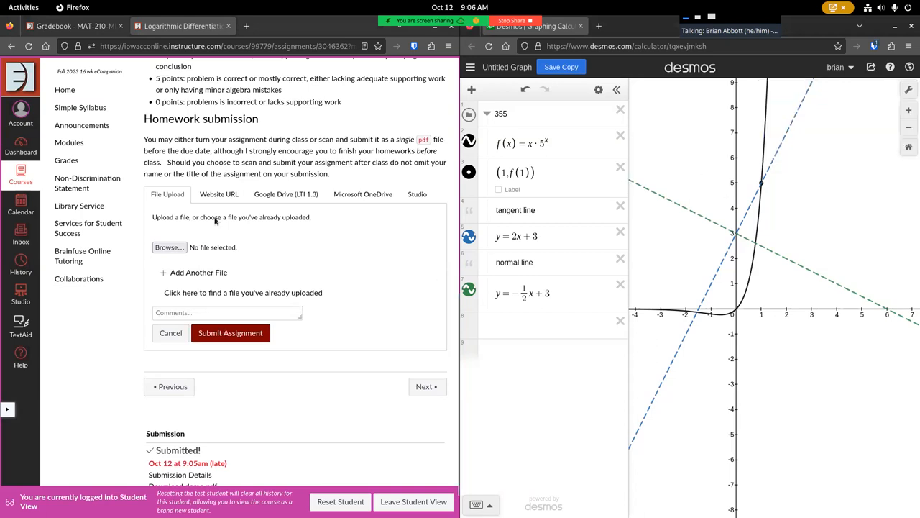
mouse_move(218, 194)
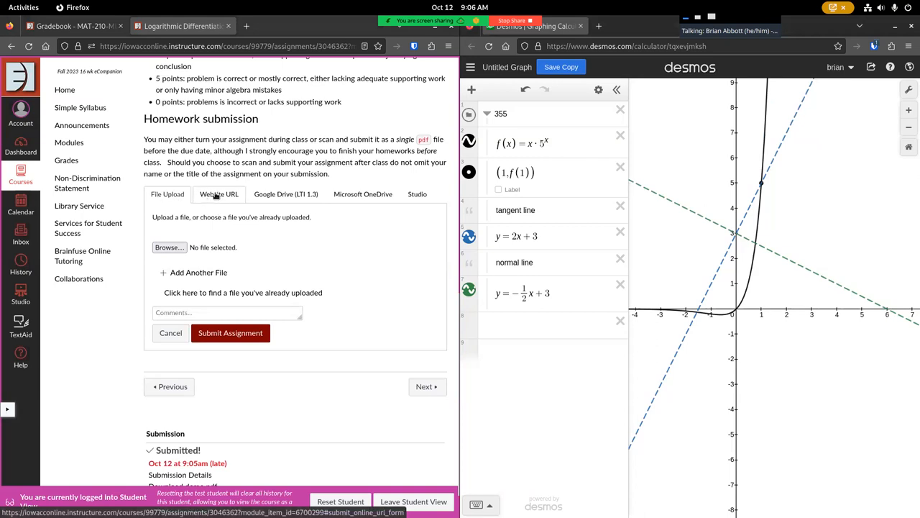
Submit the pasted Desmos link as a Website URL with comment 'See prior submission for pdf'.
click(218, 193)
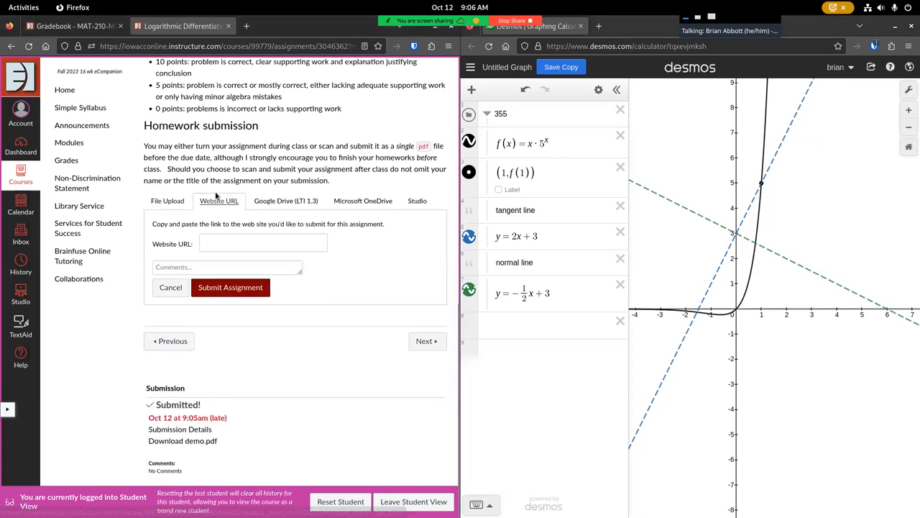
right_click(262, 243)
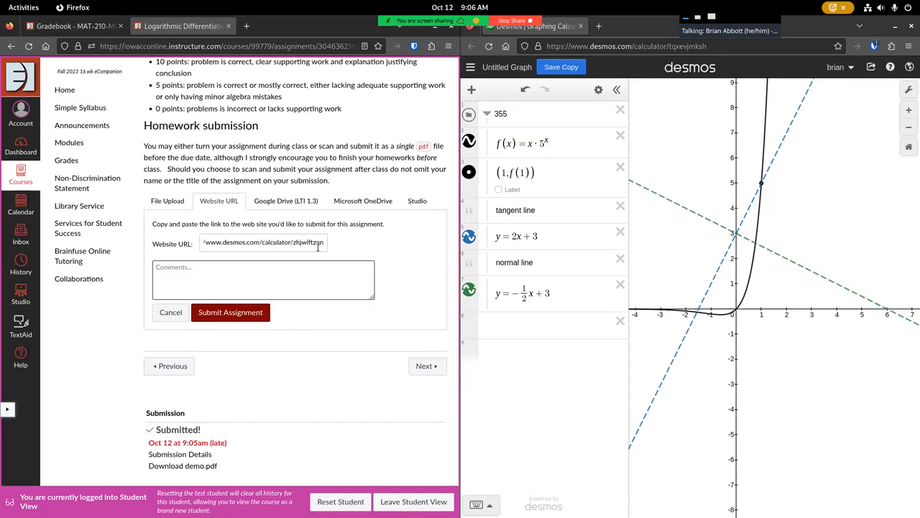
text(See prior submission for pdf)
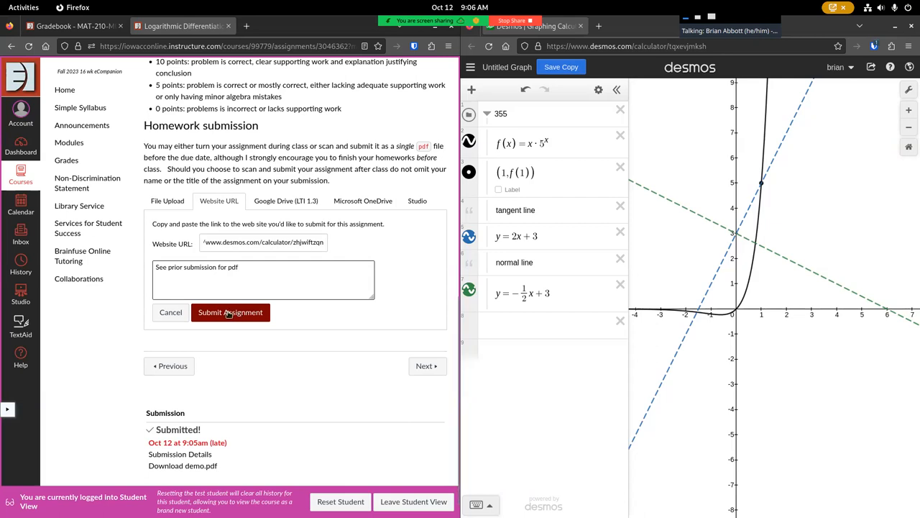
click(230, 312)
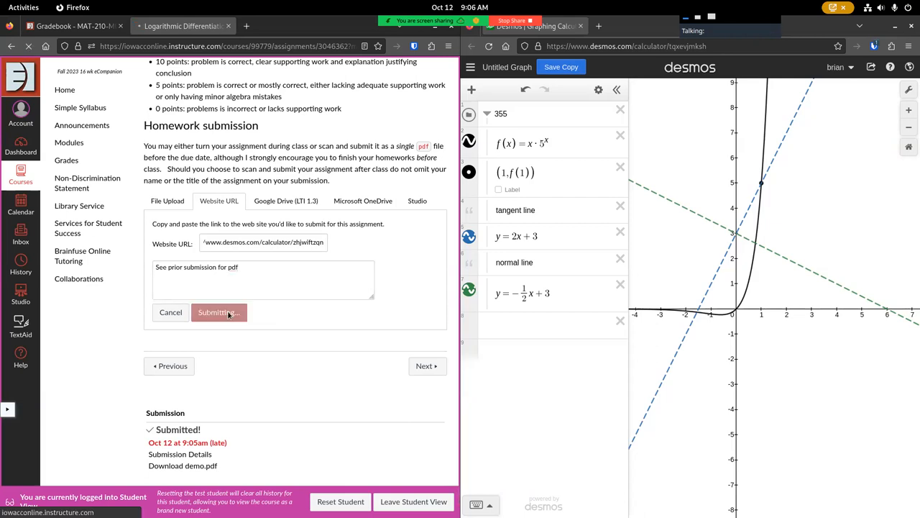
click(216, 310)
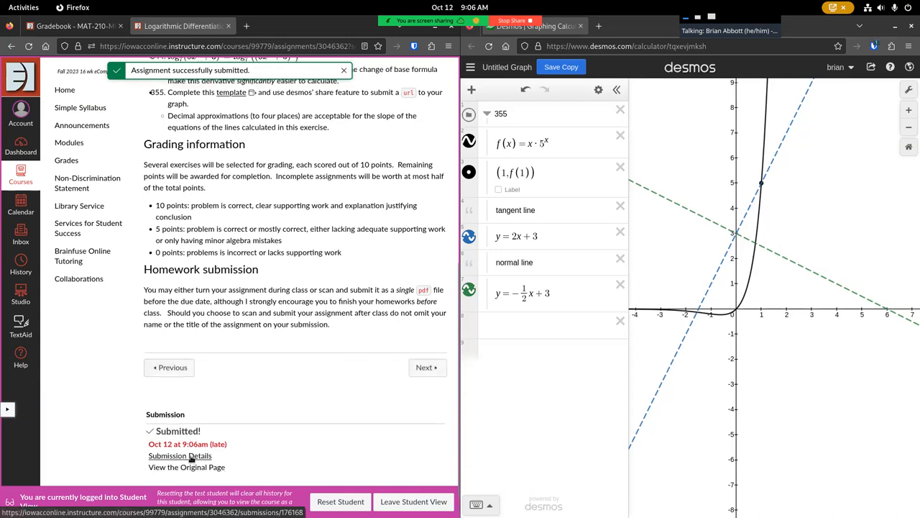
View the submission details and open the test student's homework in SpeedGrader.
click(179, 455)
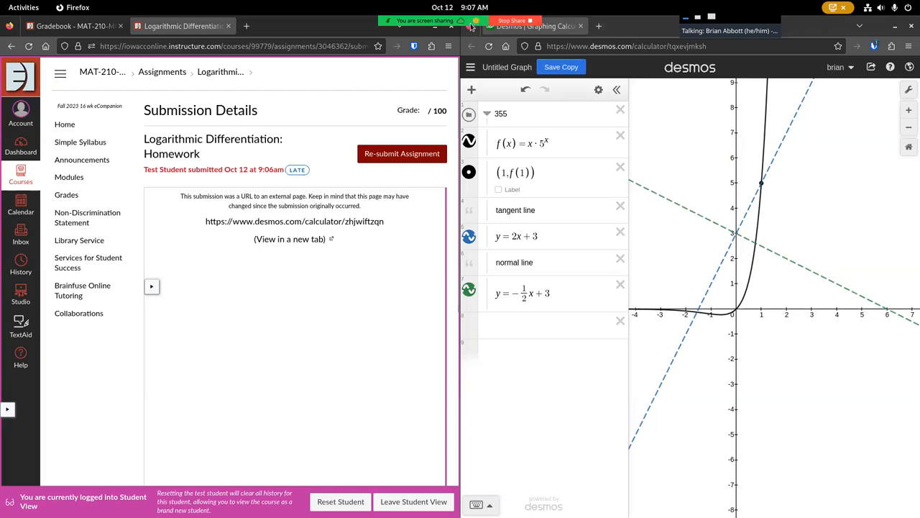
click(627, 26)
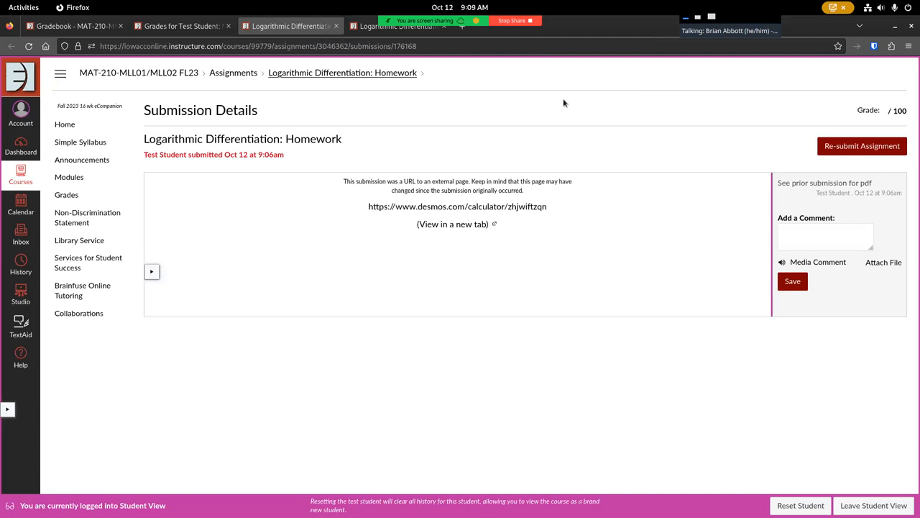
mouse_move(490, 260)
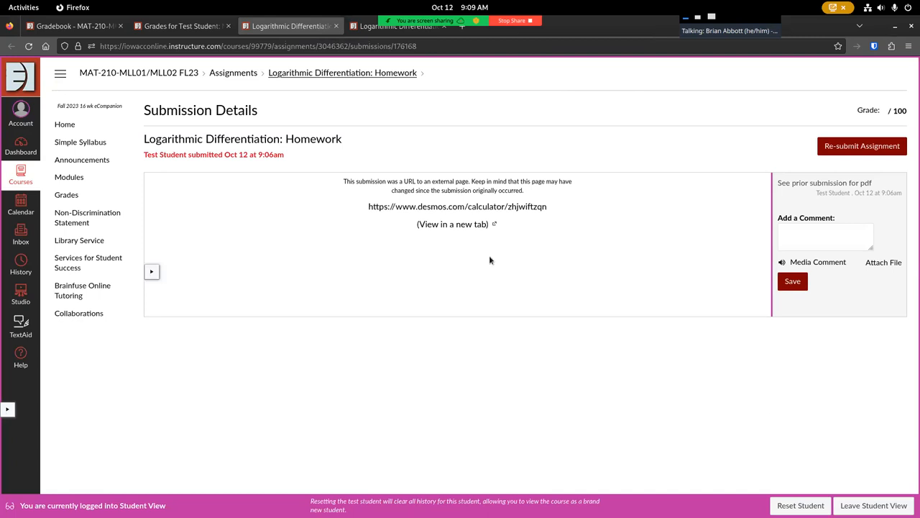
mouse_move(725, 427)
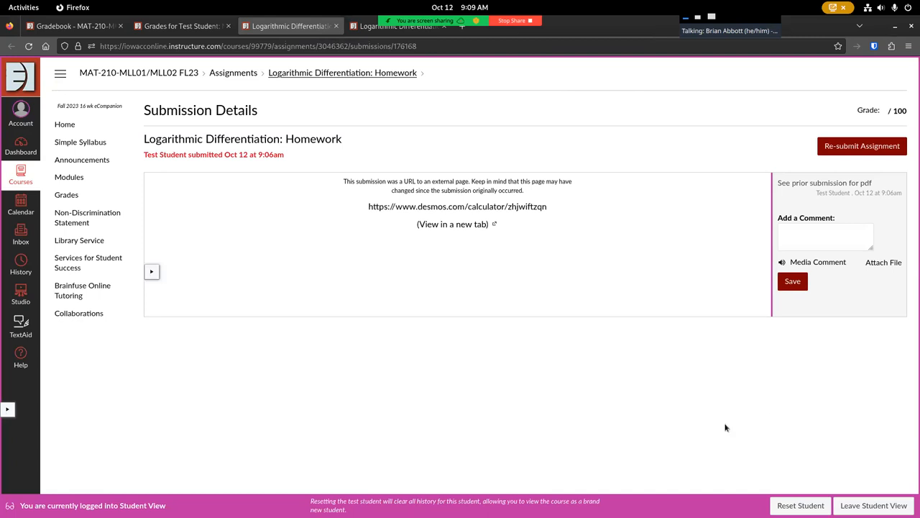
mouse_move(485, 375)
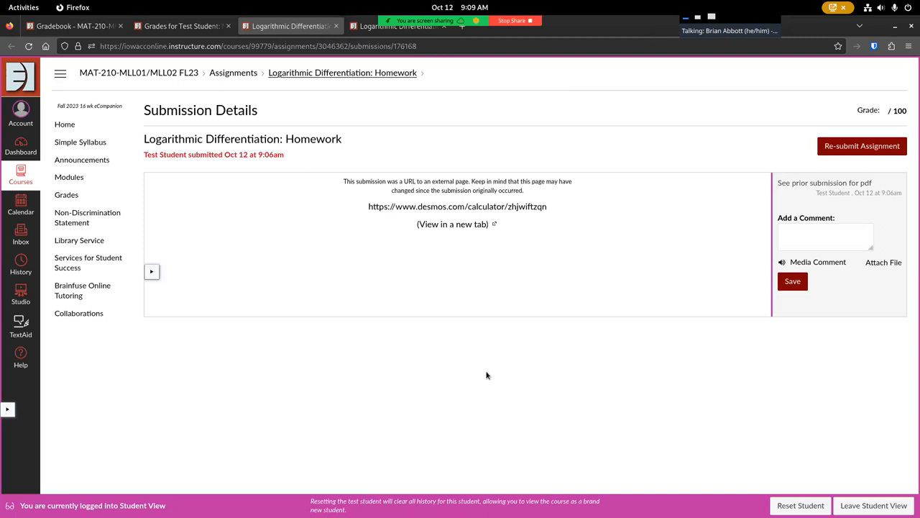
mouse_move(454, 199)
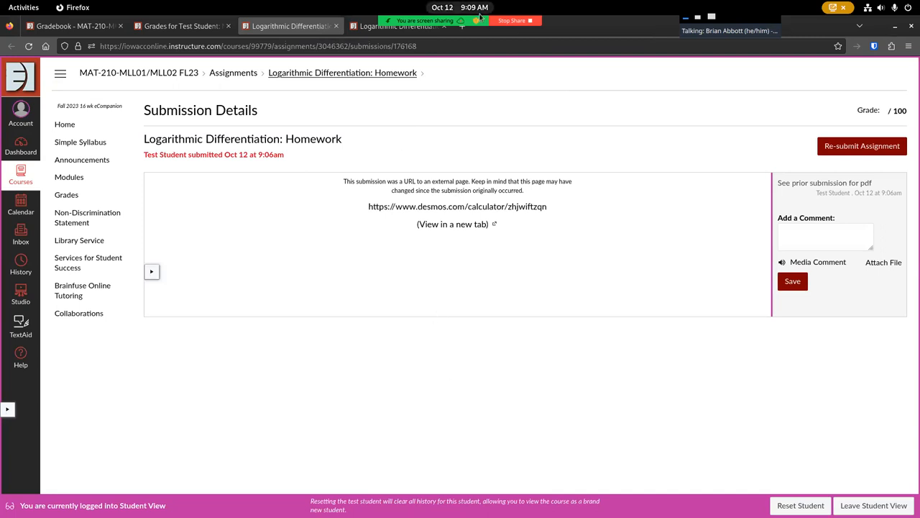
click(627, 28)
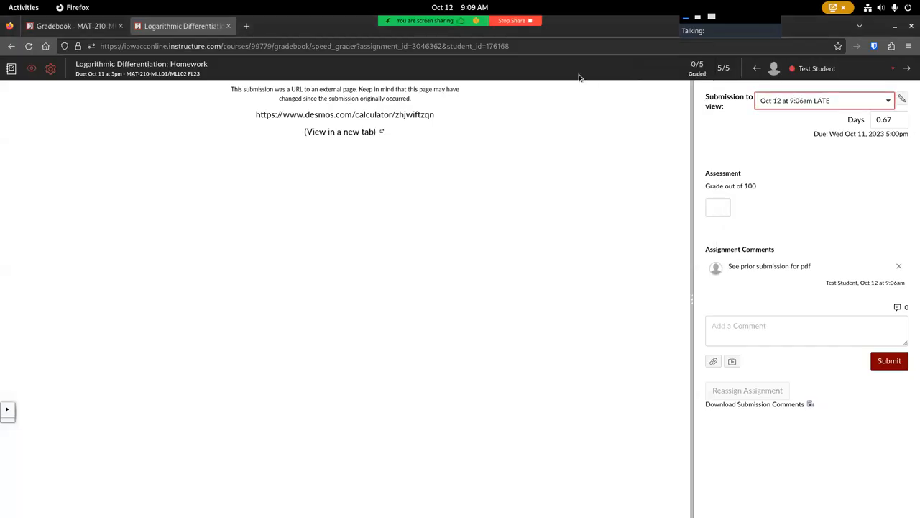
mouse_move(837, 79)
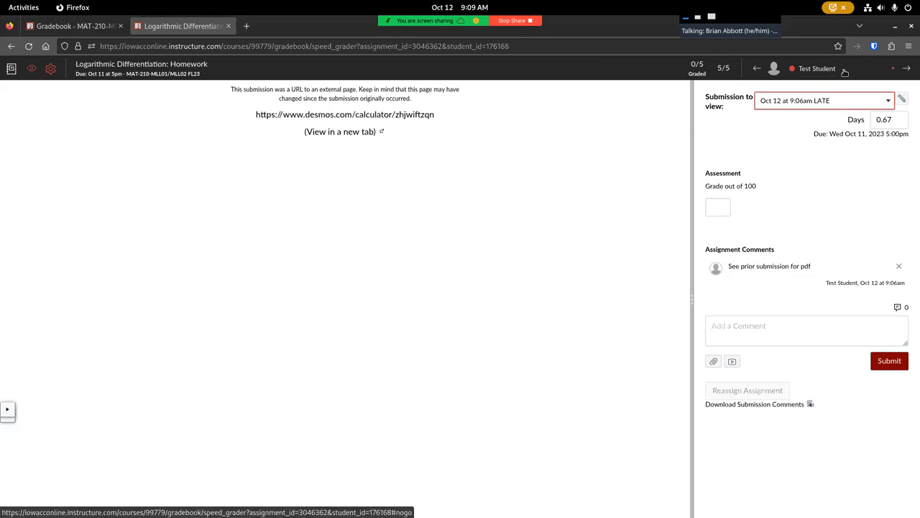
mouse_move(810, 103)
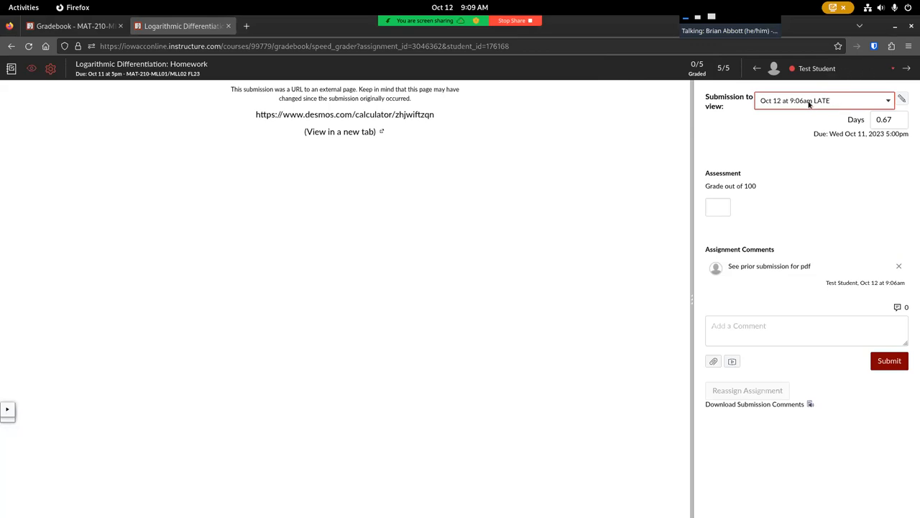
mouse_move(877, 101)
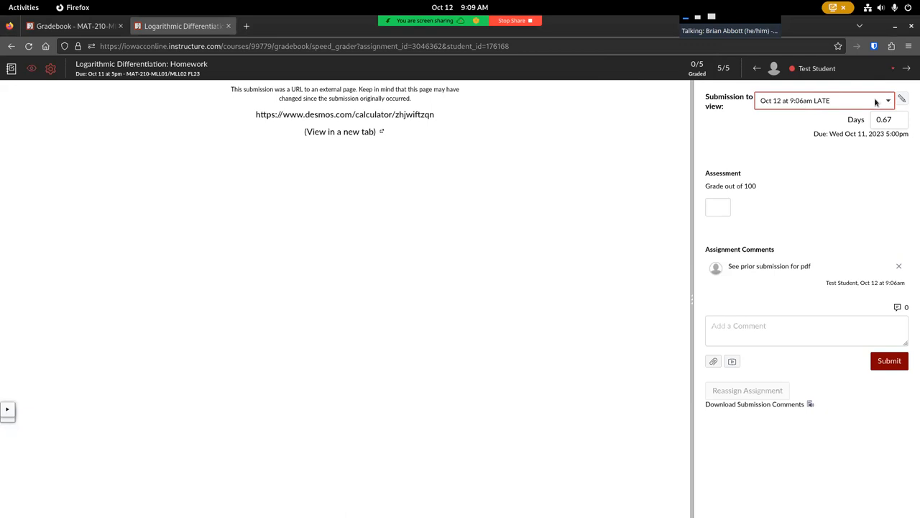
mouse_move(729, 134)
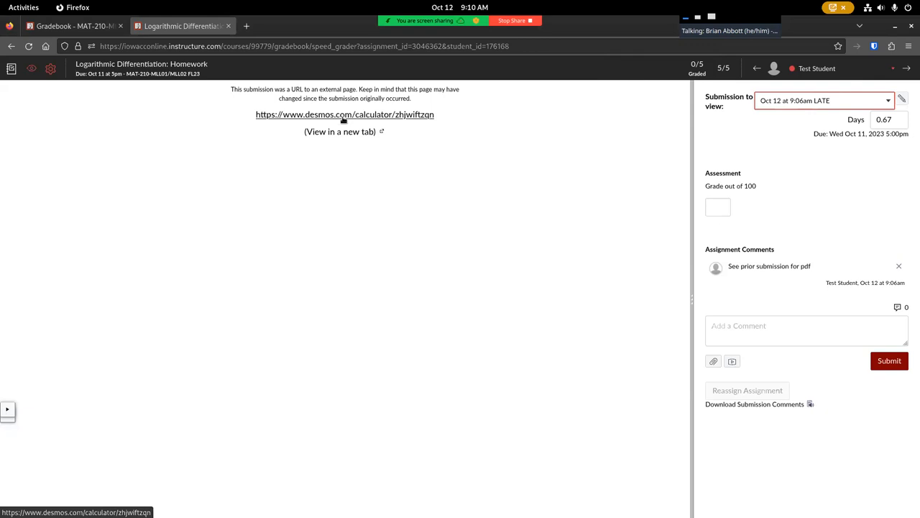
Load the submitted Desmos graph URL inside the SpeedGrader preview frame.
click(345, 115)
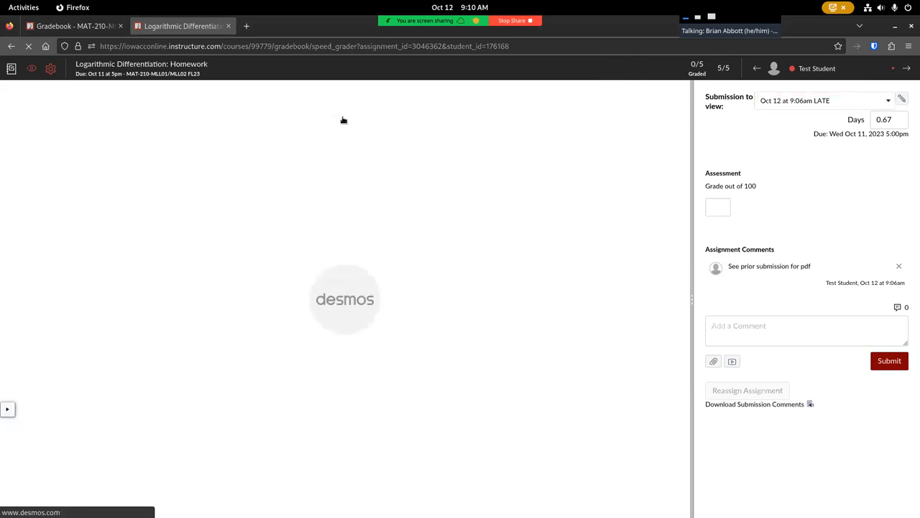
mouse_move(38, 155)
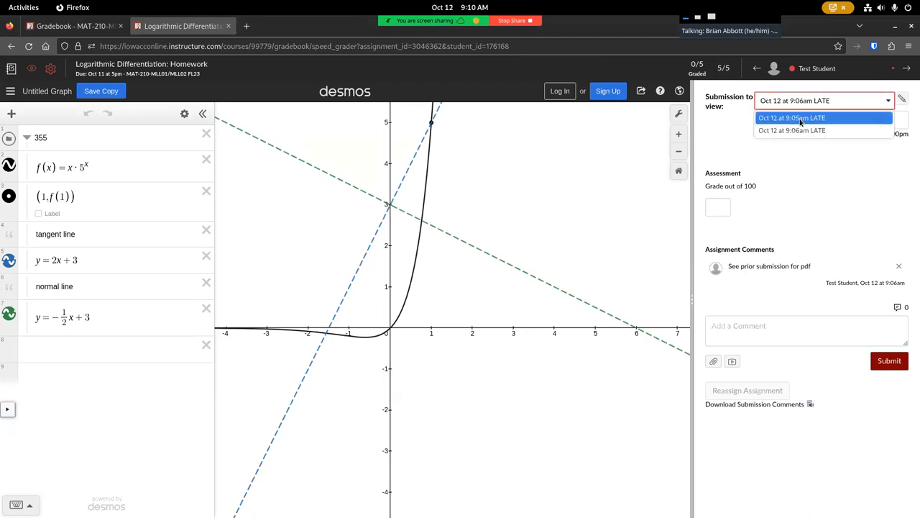
Choose the Oct 12 9:05am LATE submission to display demo.pdf in SpeedGrader.
click(791, 118)
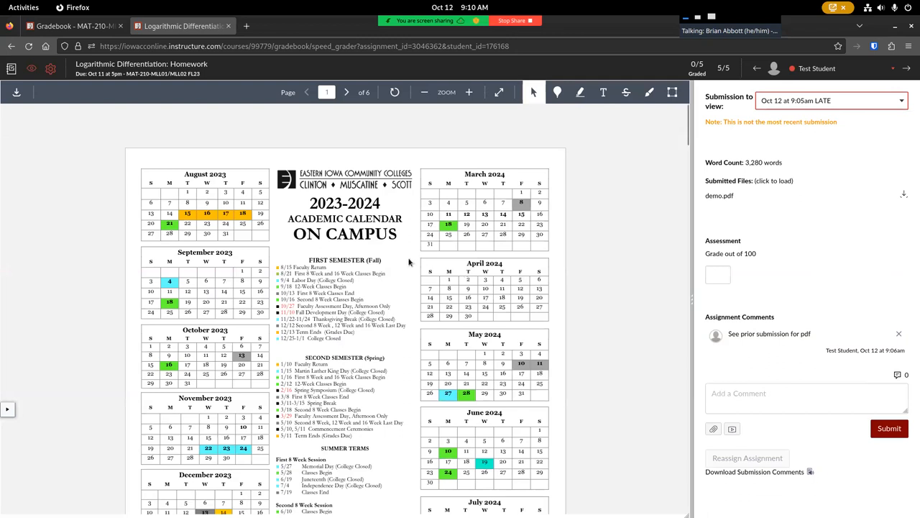
mouse_move(410, 262)
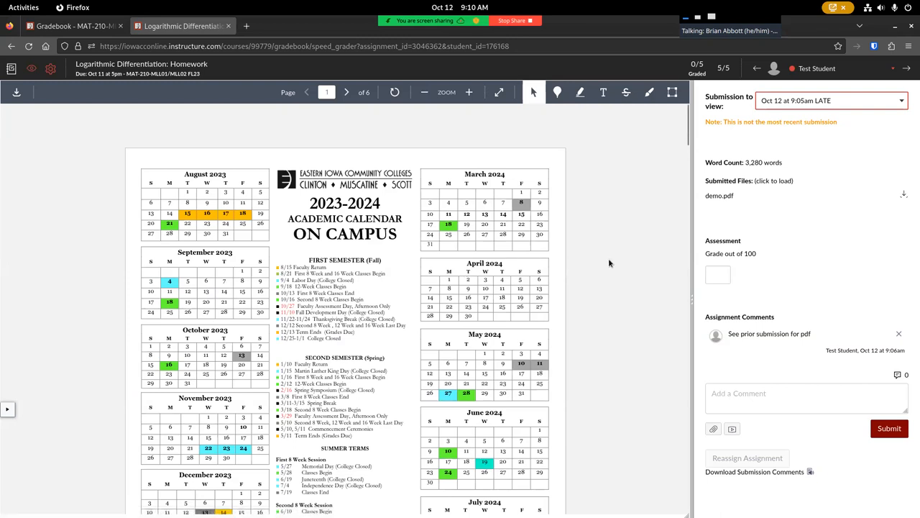
mouse_move(611, 262)
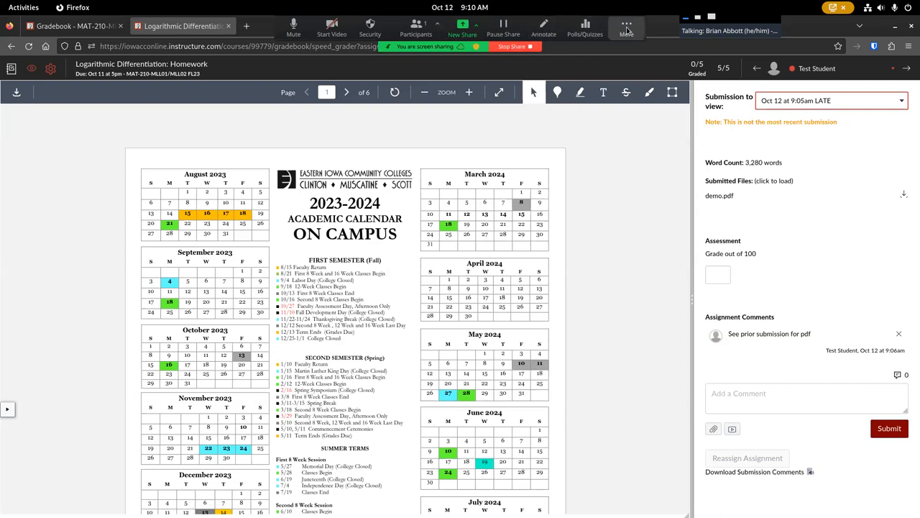
click(627, 28)
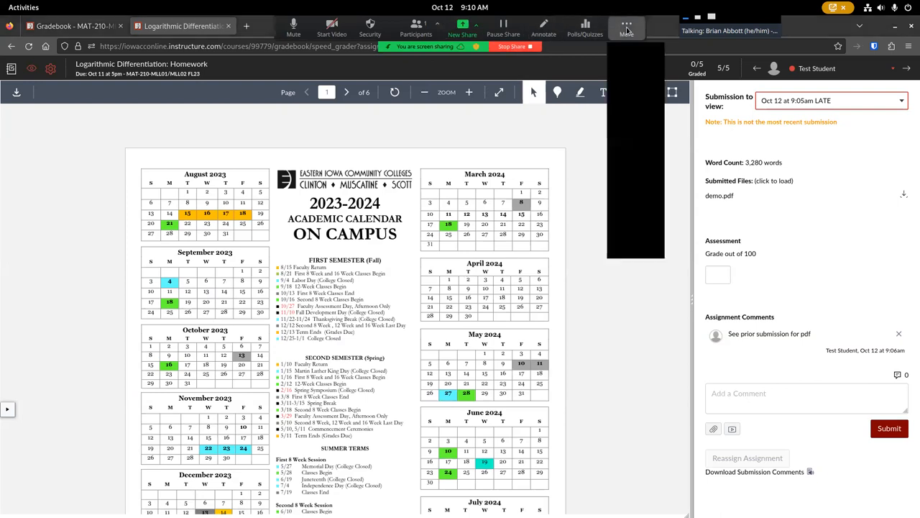